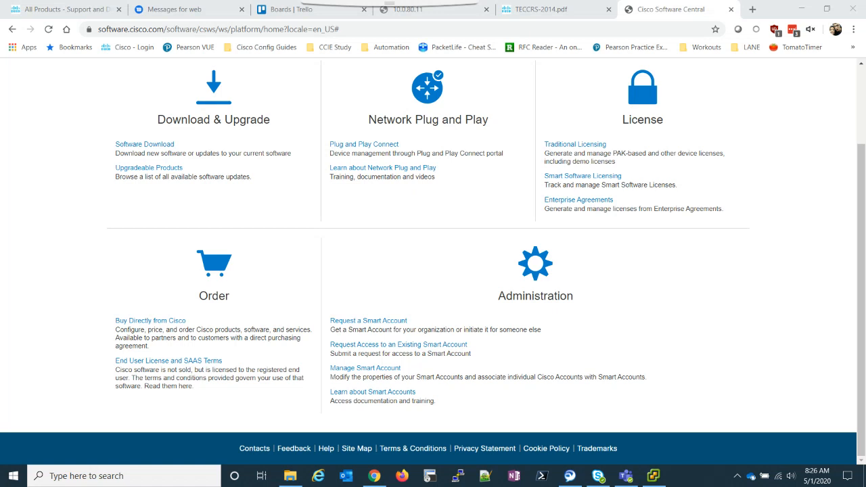
{"action": "mouse_move", "coordinate": [555, 173]}
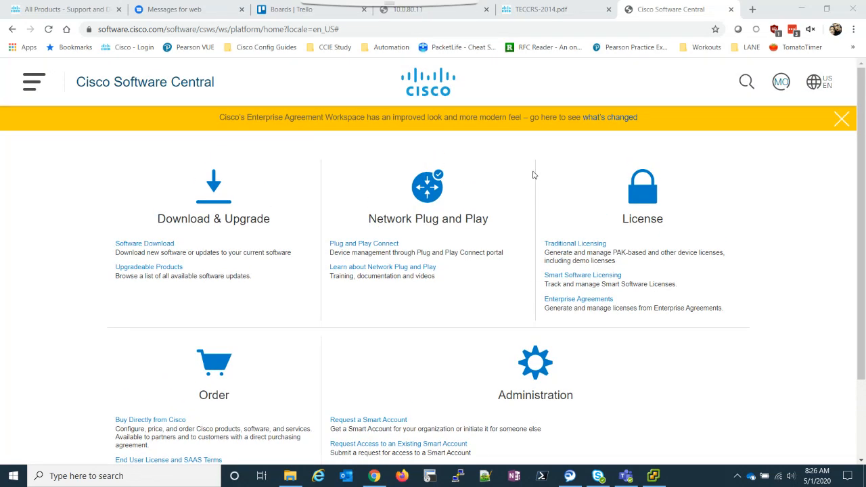
Go to the Plug and Play Connect portal from the Network Plug and Play section.
{"action": "scroll", "scroll_direction": "down", "scroll_amount": 3}
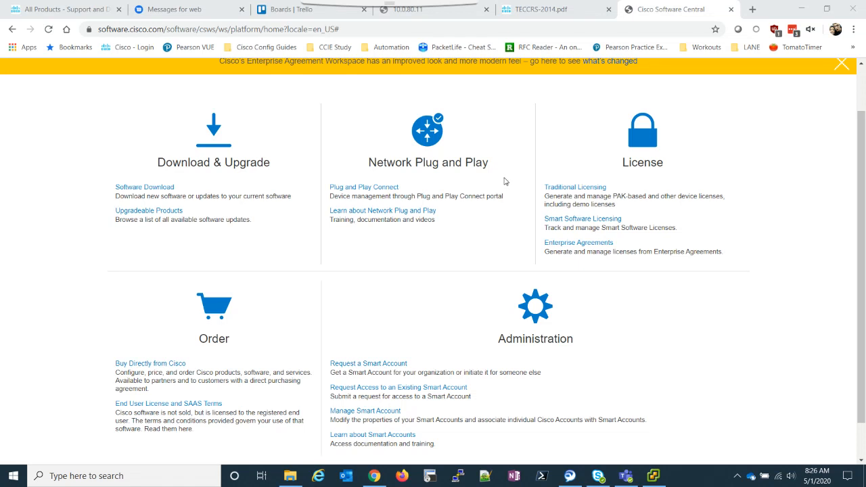
{"action": "left_click", "coordinate": [842, 62]}
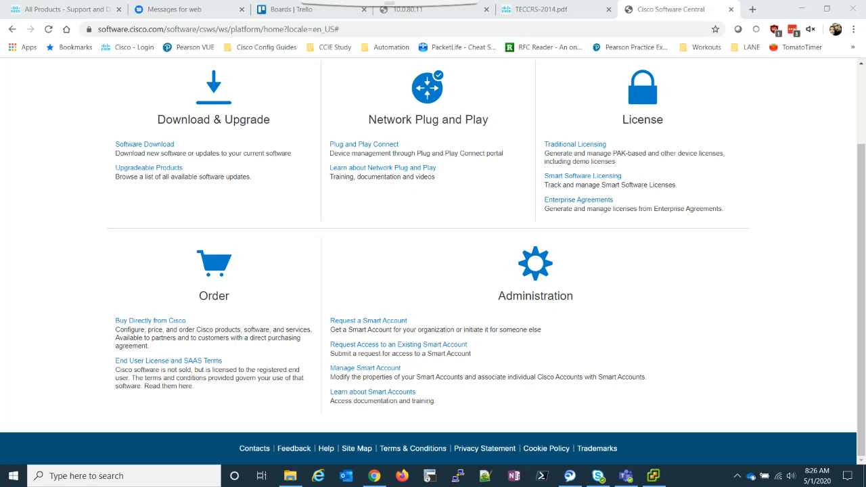
{"action": "mouse_move", "coordinate": [608, 330]}
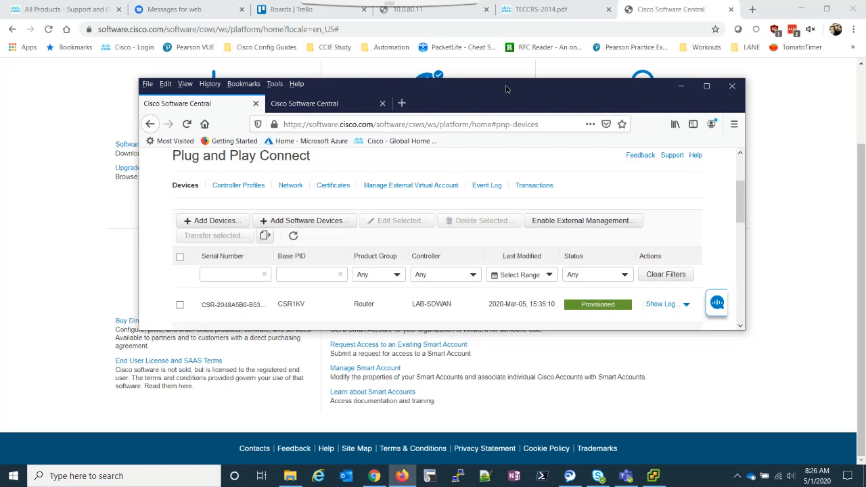
{"action": "mouse_move", "coordinate": [342, 181]}
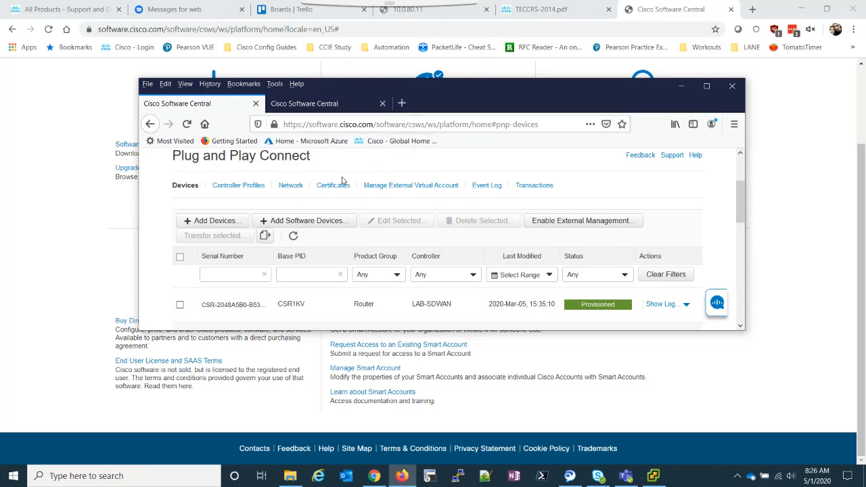
{"action": "mouse_move", "coordinate": [683, 193]}
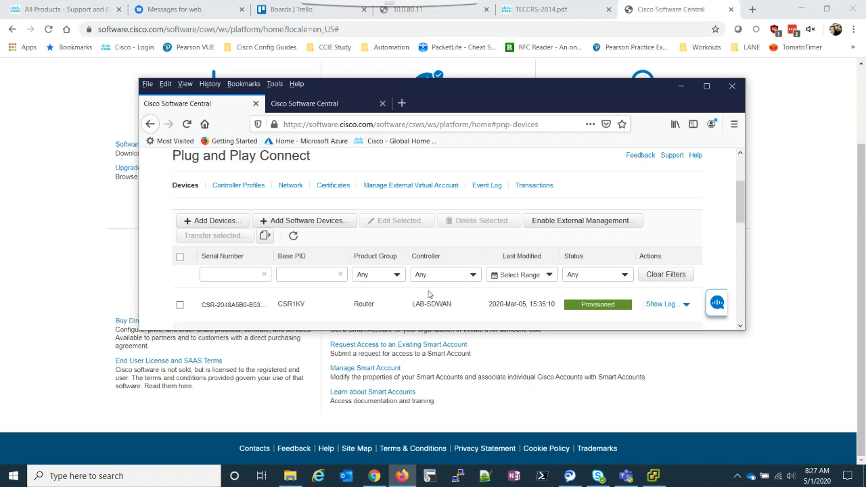
{"action": "mouse_move", "coordinate": [295, 152]}
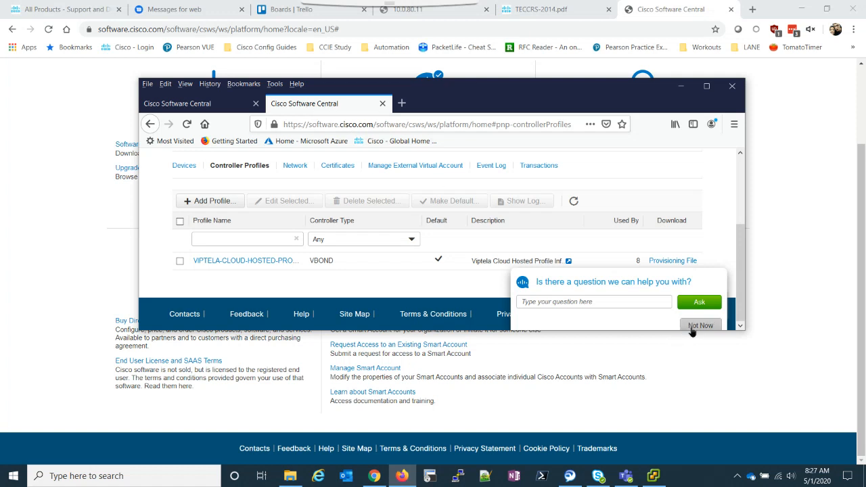
Dismiss the 'Is there a question we can help you with?' prompt with Not Now.
{"action": "left_click", "coordinate": [701, 325]}
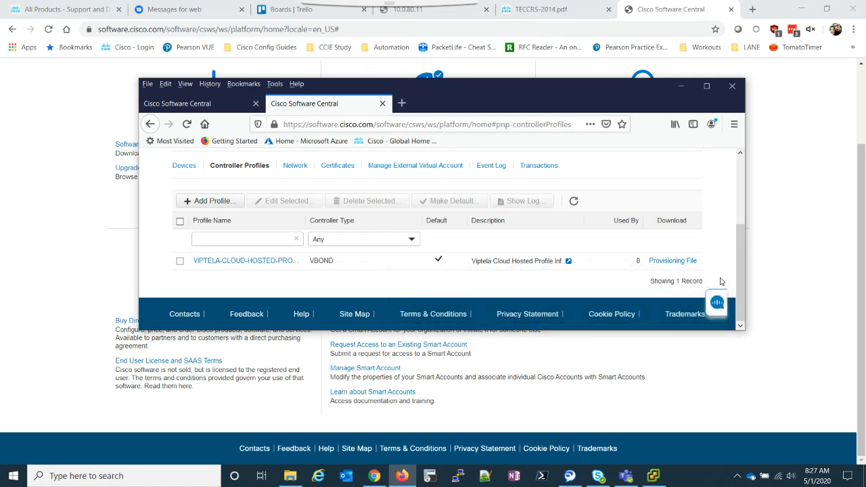
{"action": "mouse_move", "coordinate": [350, 298]}
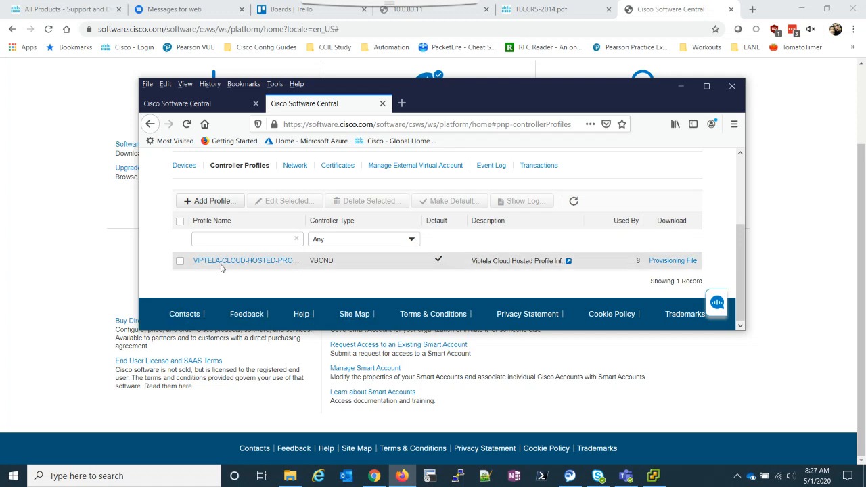
{"action": "mouse_move", "coordinate": [312, 265]}
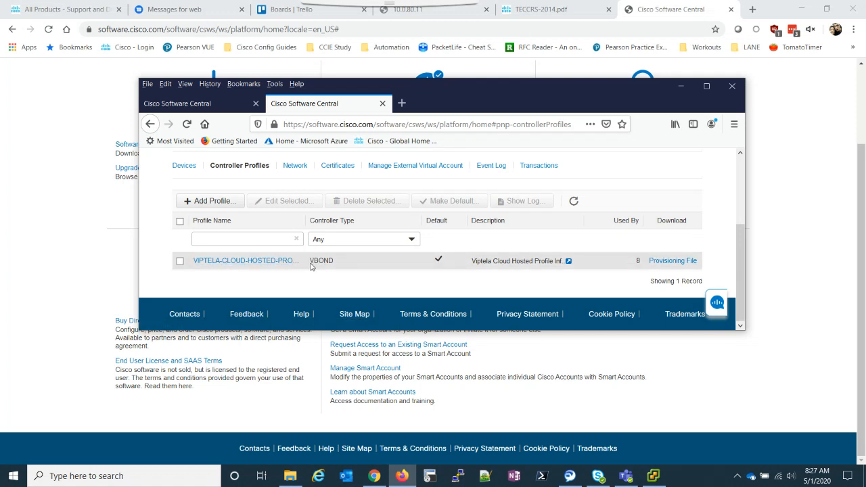
{"action": "mouse_move", "coordinate": [320, 265]}
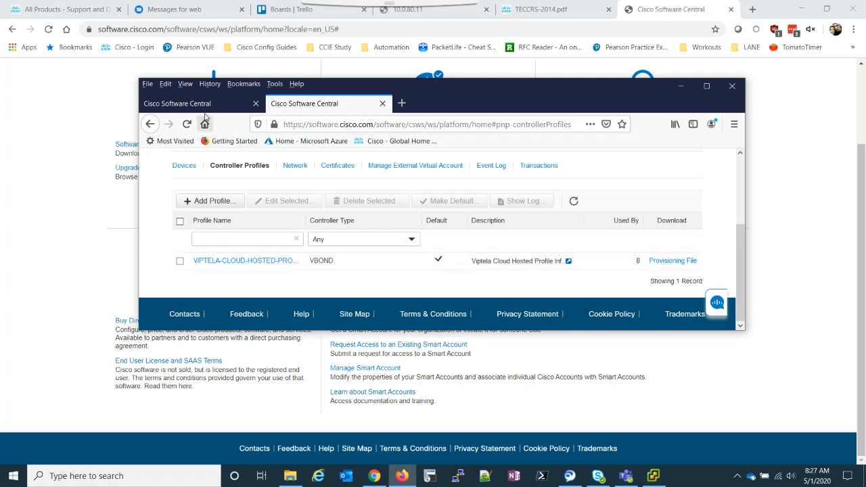
Show the Devices list and scroll through the provisioned CSR1KV and VEDGE-CLOUD-DNA entries under LAB-SDWAN.
{"action": "left_click", "coordinate": [184, 184]}
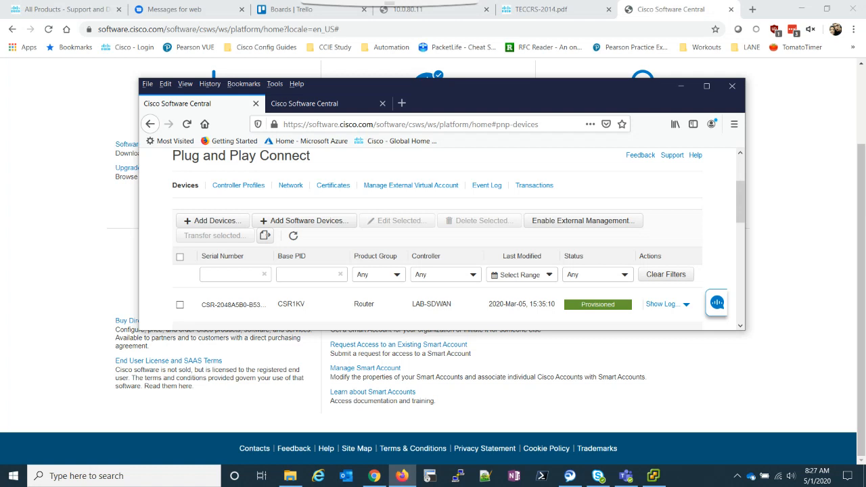
{"action": "mouse_move", "coordinate": [719, 214]}
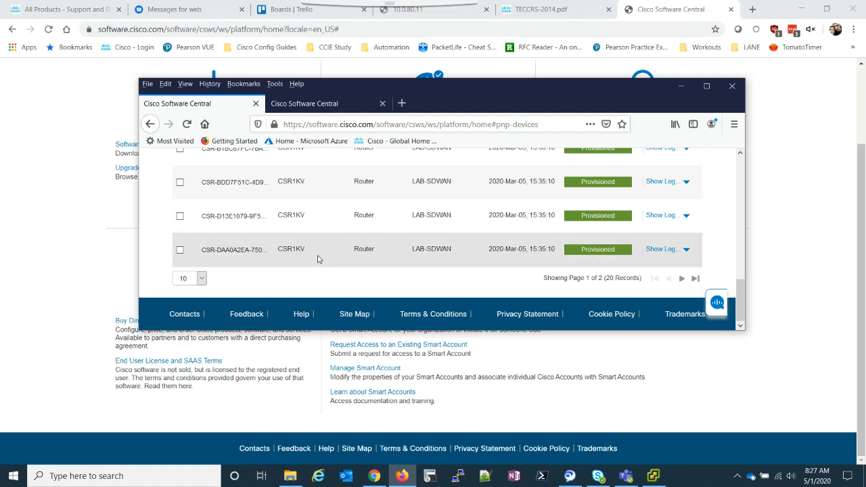
{"action": "mouse_move", "coordinate": [423, 101]}
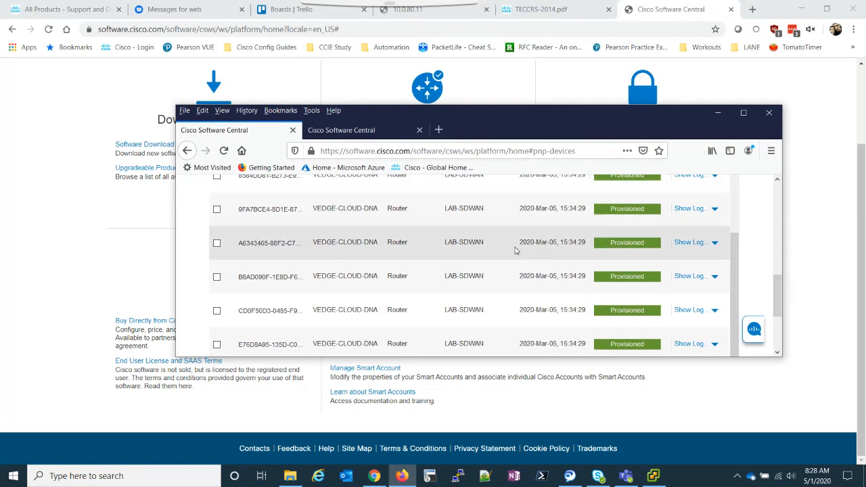
{"action": "scroll", "scroll_direction": "down", "scroll_amount": 3}
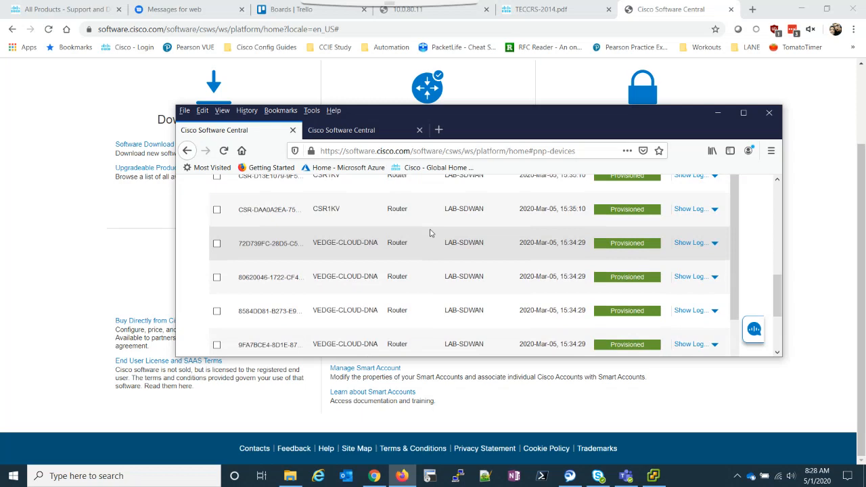
{"action": "scroll", "scroll_direction": "down", "scroll_amount": 3}
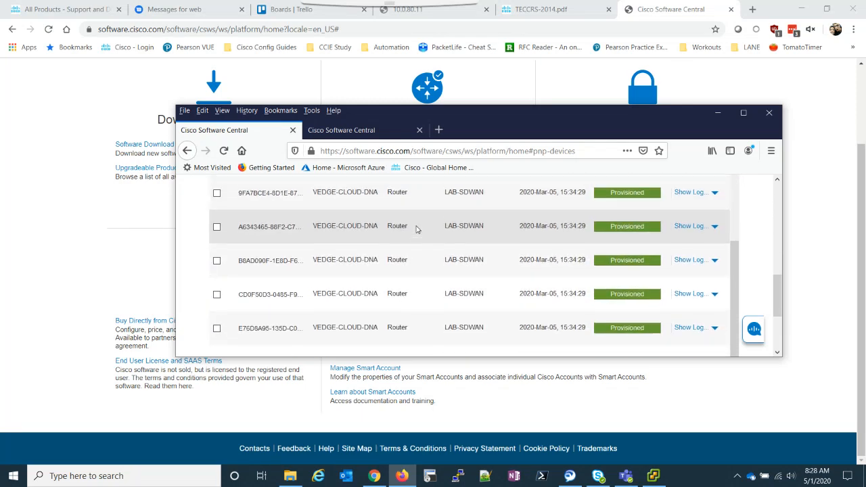
{"action": "scroll", "scroll_direction": "down", "scroll_amount": 3}
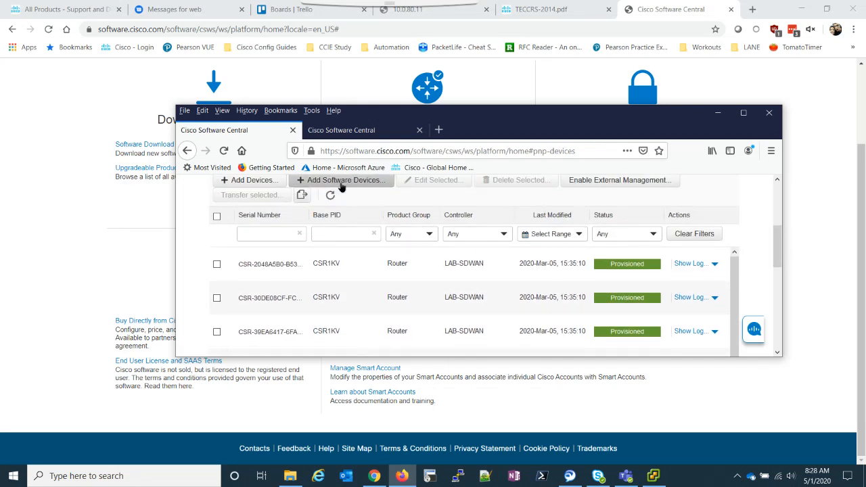
Identify a new software device with base PID VEDGE-CLOUD-DNA and controller profile LAB-SDWAN.
{"action": "left_click", "coordinate": [341, 180]}
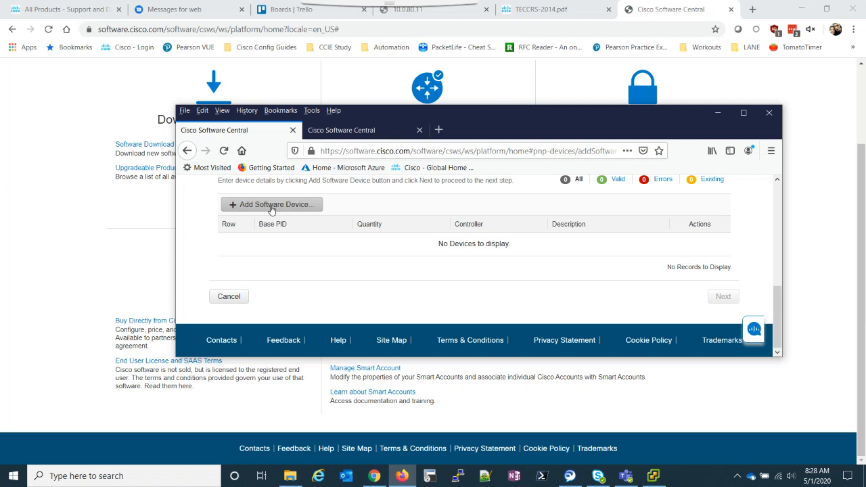
{"action": "left_click", "coordinate": [271, 205]}
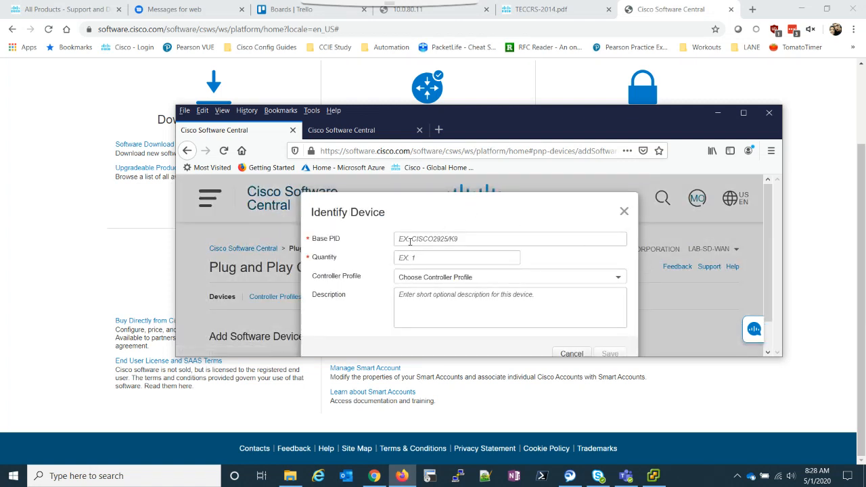
{"action": "left_click", "coordinate": [509, 238]}
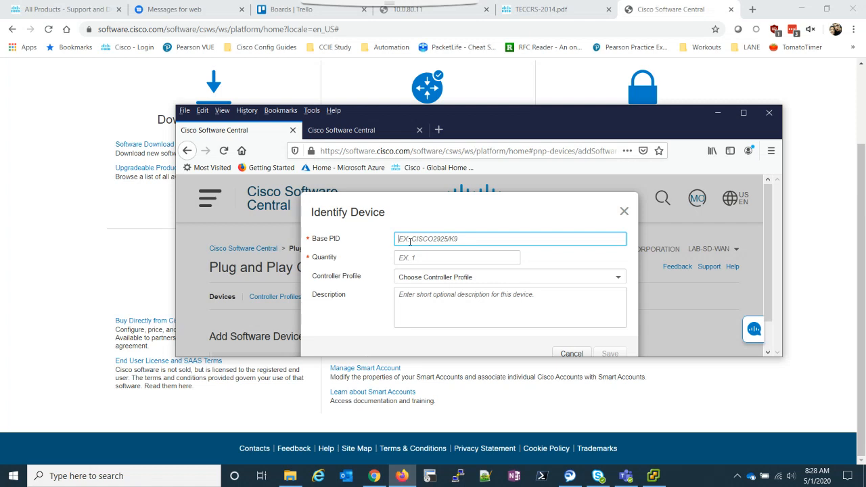
{"action": "type", "text": "VER"}
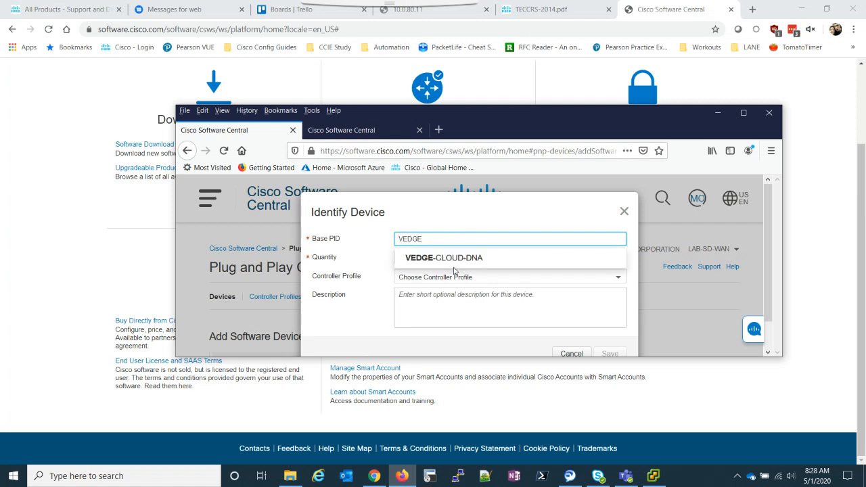
{"action": "left_click", "coordinate": [444, 258]}
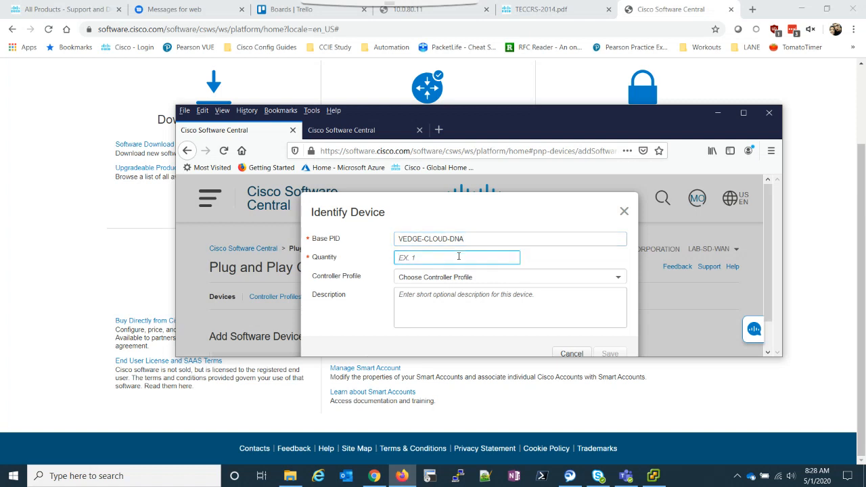
{"action": "left_click", "coordinate": [509, 276]}
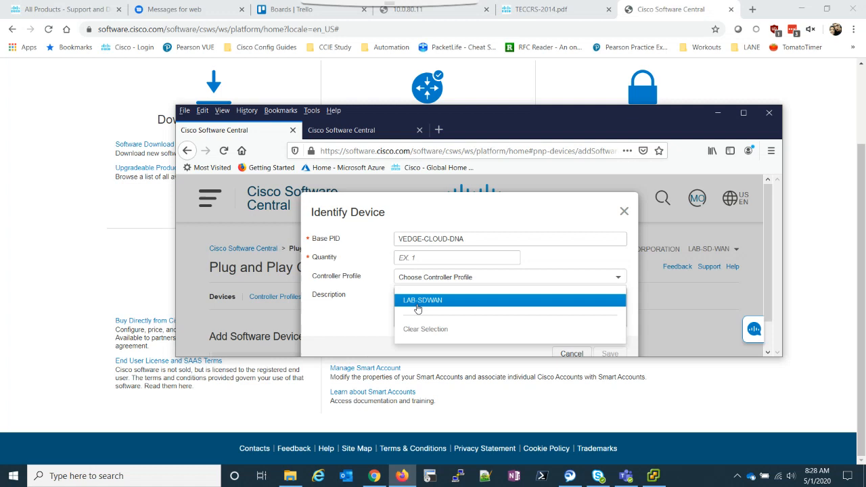
{"action": "left_click", "coordinate": [422, 300]}
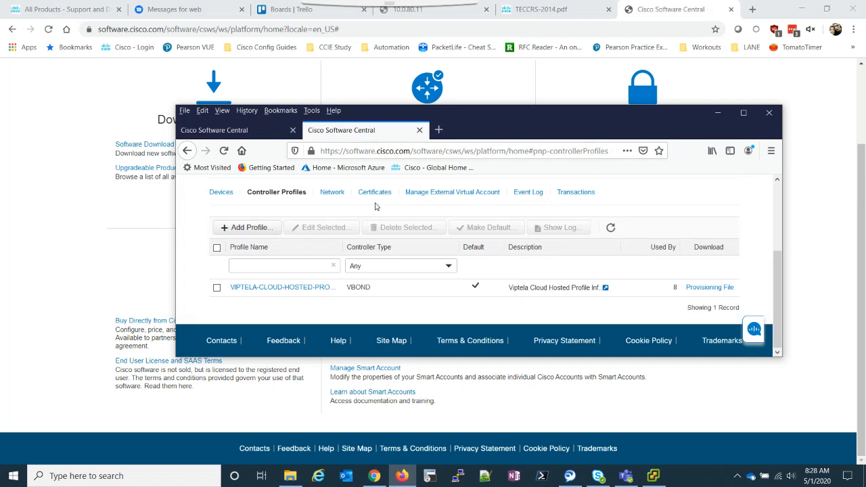
{"action": "mouse_move", "coordinate": [623, 272]}
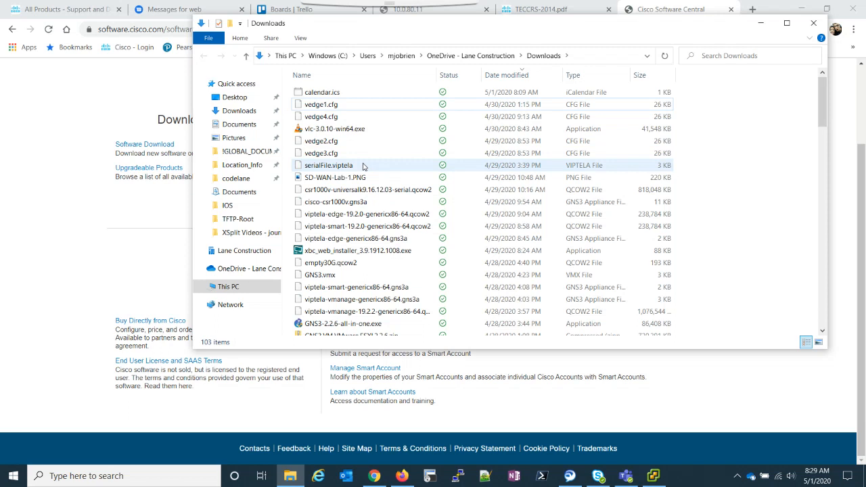
Select serialFile.viptela in Downloads to check its type, 2.49 KB size and date.
{"action": "left_click", "coordinate": [329, 165]}
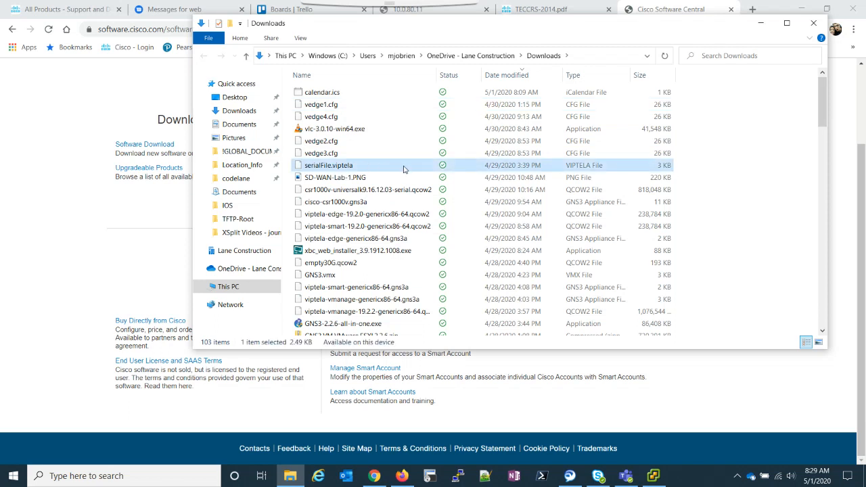
{"action": "mouse_move", "coordinate": [380, 165]}
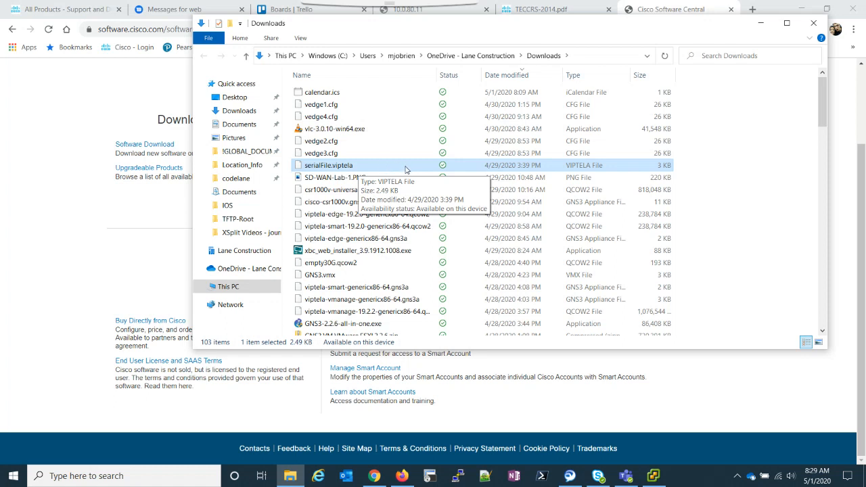
{"action": "mouse_move", "coordinate": [415, 168]}
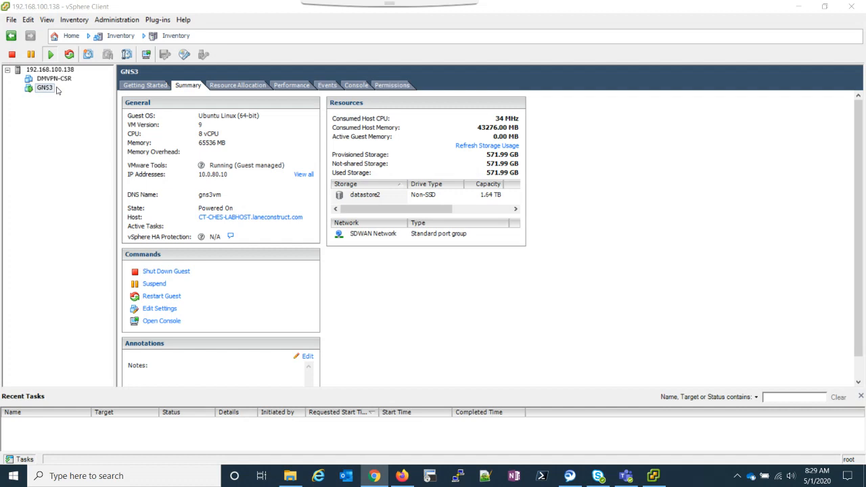
{"action": "mouse_move", "coordinate": [213, 139]}
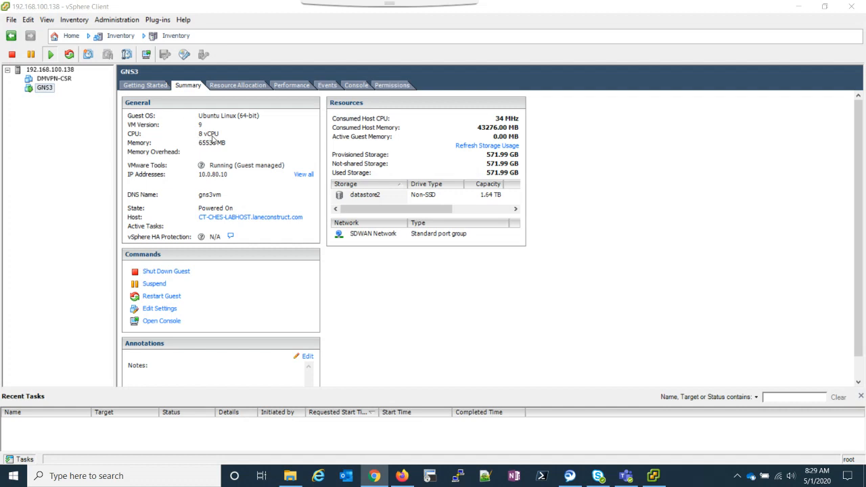
{"action": "mouse_move", "coordinate": [481, 136]}
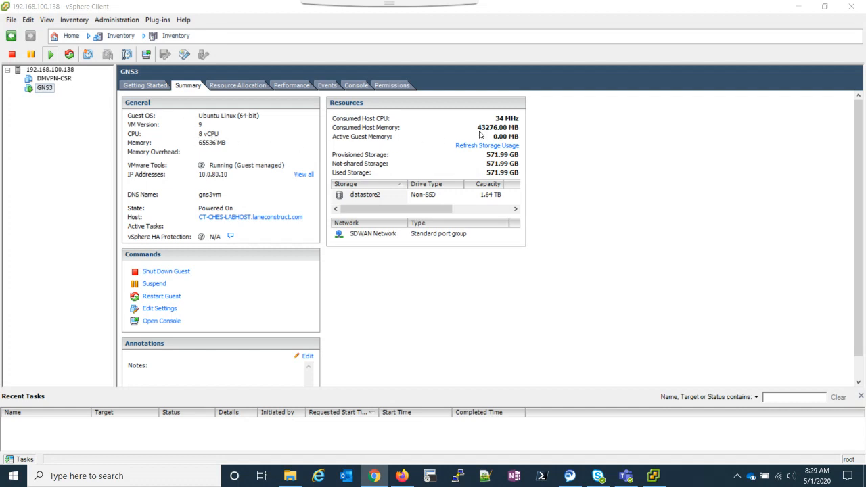
{"action": "mouse_move", "coordinate": [399, 134]}
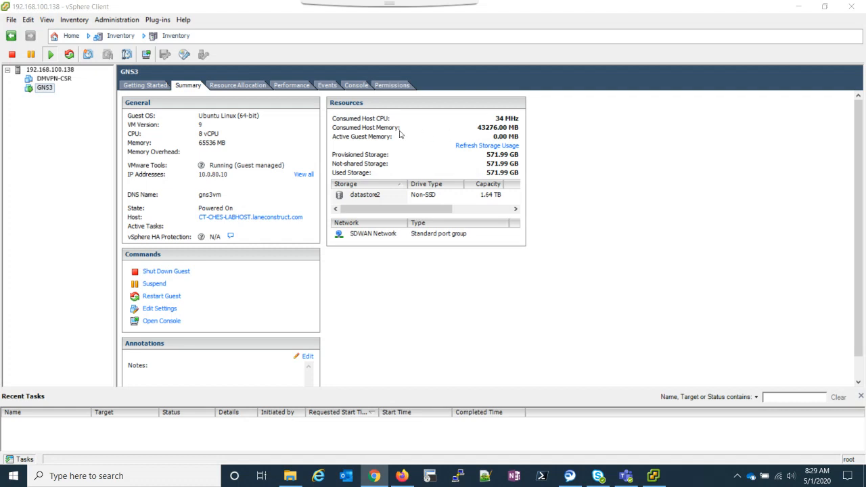
{"action": "right_click", "coordinate": [43, 87]}
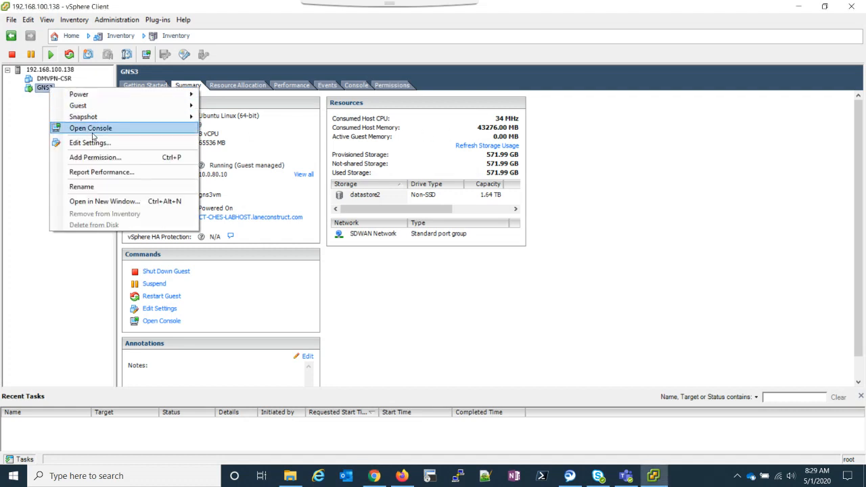
{"action": "left_click", "coordinate": [89, 142]}
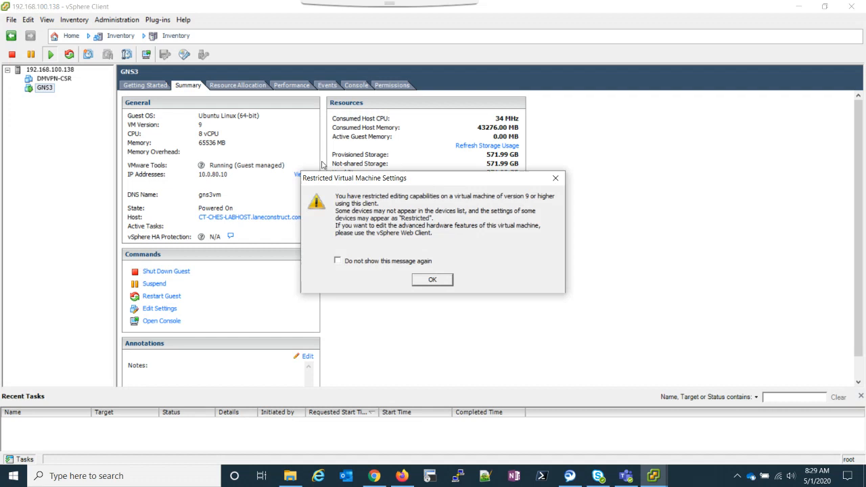
{"action": "left_click", "coordinate": [432, 279]}
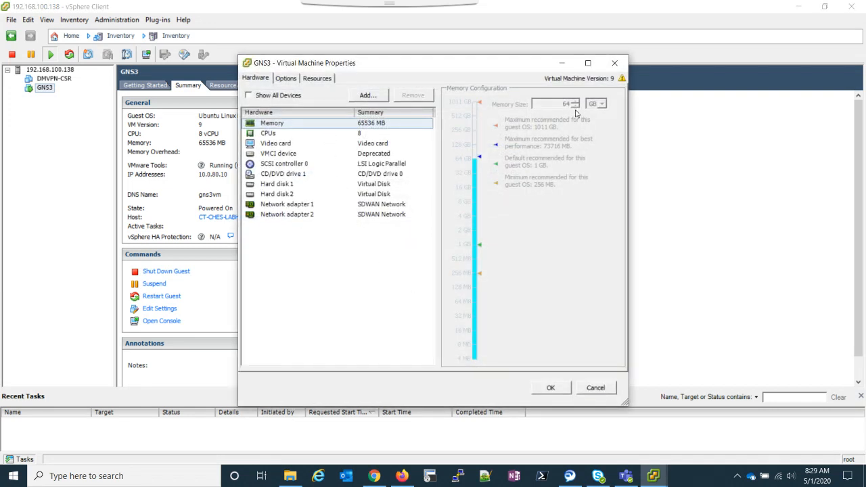
{"action": "left_click", "coordinate": [268, 134]}
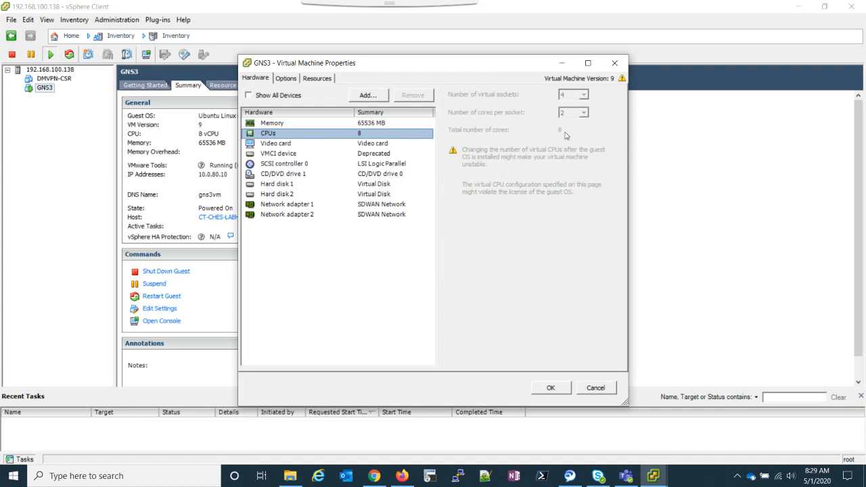
{"action": "mouse_move", "coordinate": [568, 129]}
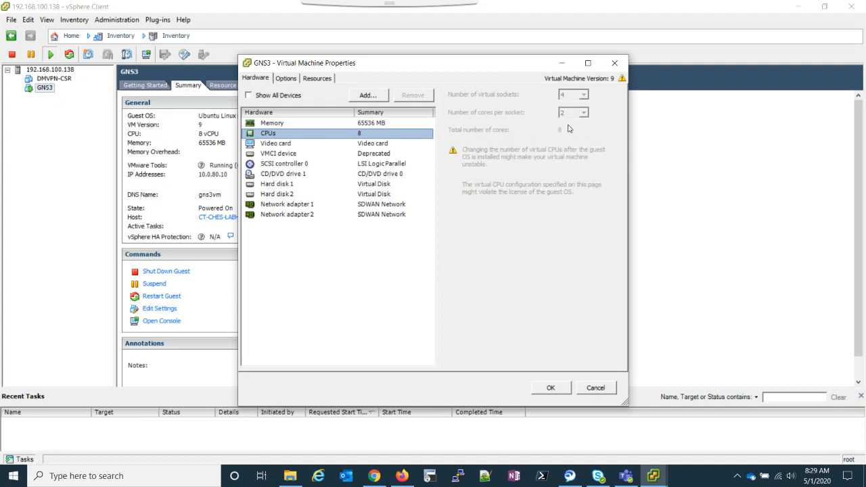
{"action": "mouse_move", "coordinate": [420, 130]}
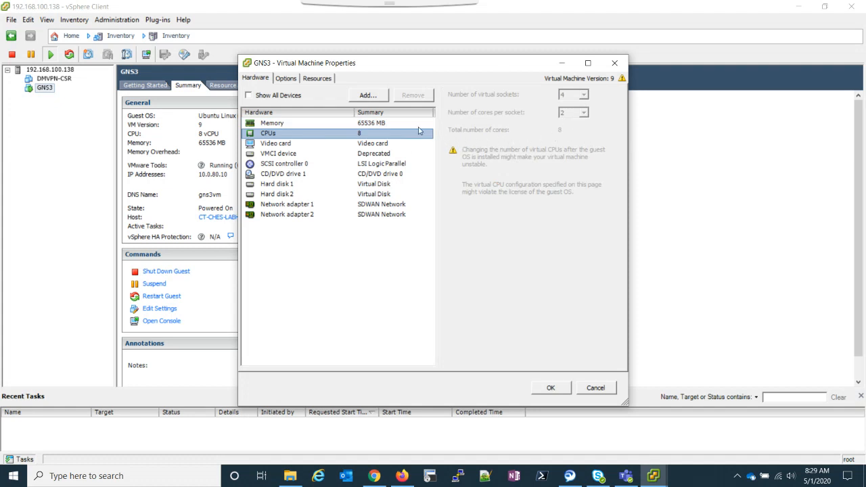
{"action": "left_click", "coordinate": [287, 204]}
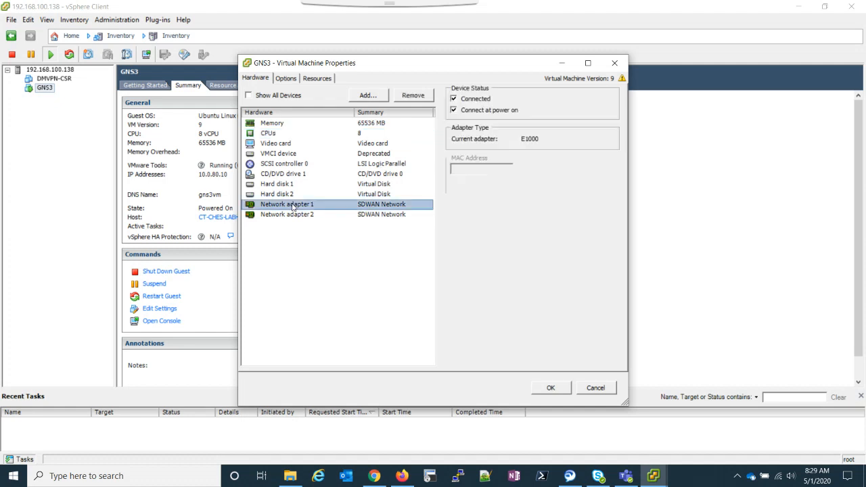
{"action": "left_click", "coordinate": [287, 214]}
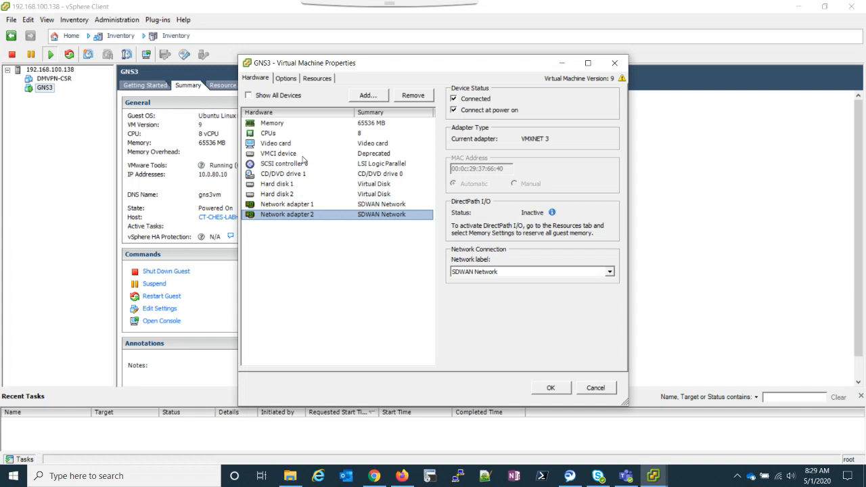
{"action": "left_click", "coordinate": [595, 387]}
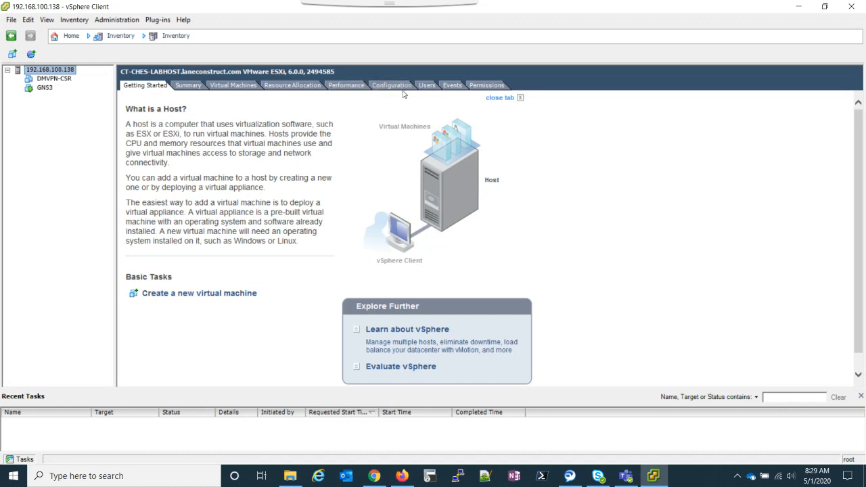
Show the host's Configuration networking view with vSwitch0 and the SDWAN Network port group.
{"action": "left_click", "coordinate": [391, 84]}
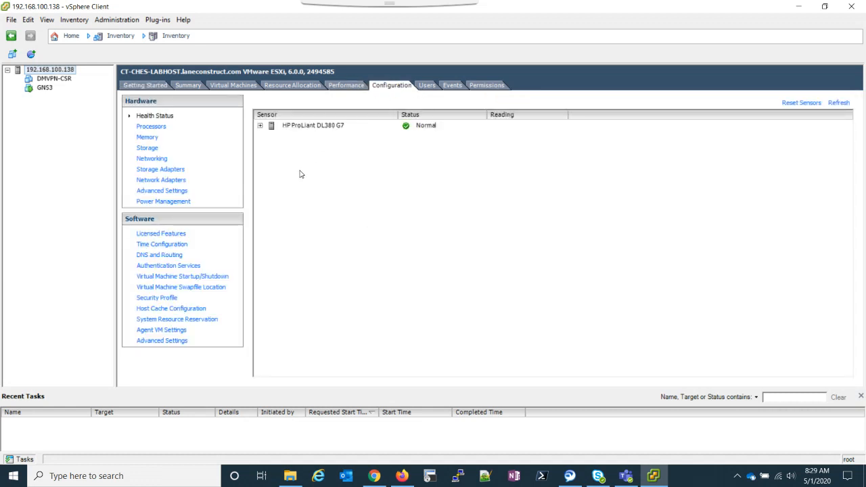
{"action": "left_click", "coordinate": [161, 179]}
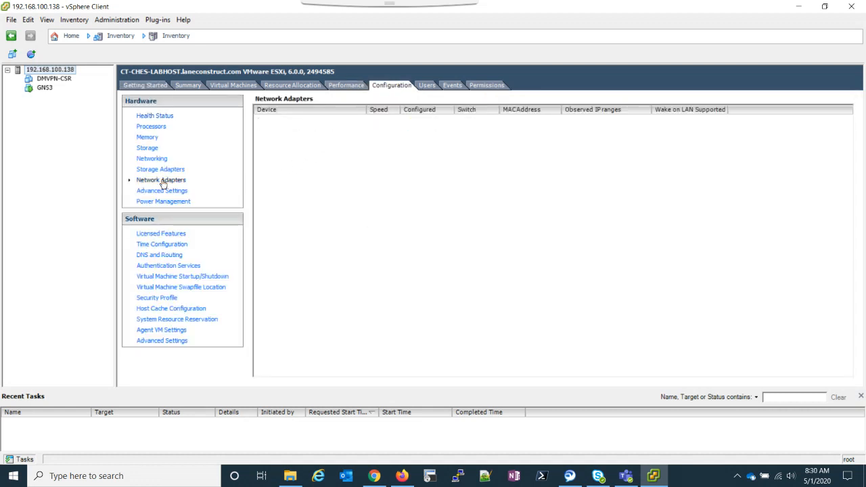
{"action": "left_click", "coordinate": [161, 178]}
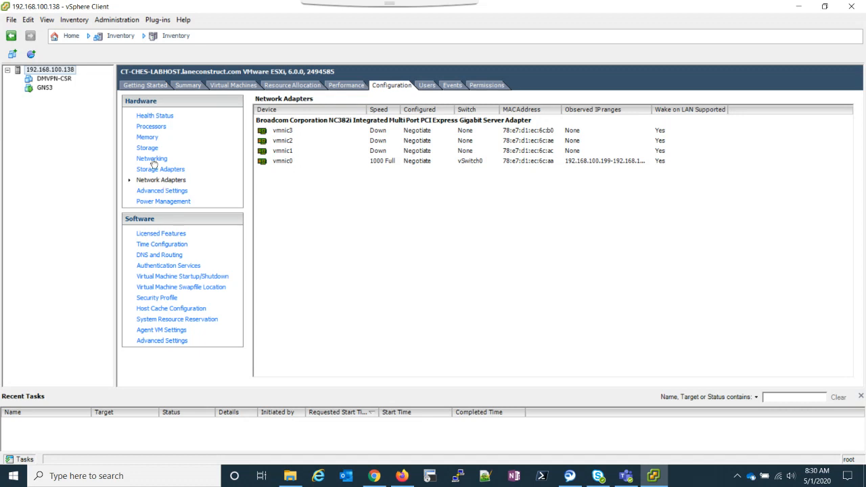
{"action": "left_click", "coordinate": [151, 158]}
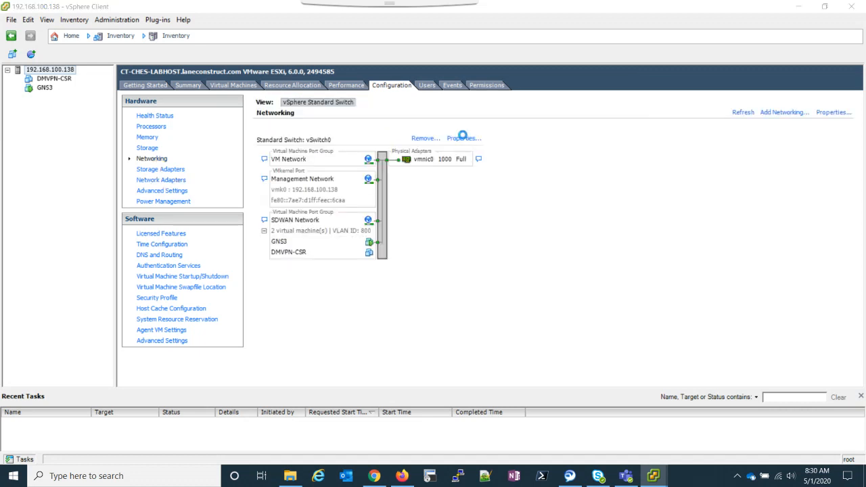
View vSwitch0's properties with the SDWAN Network port group (VLAN ID 800) selected.
{"action": "left_click", "coordinate": [461, 138]}
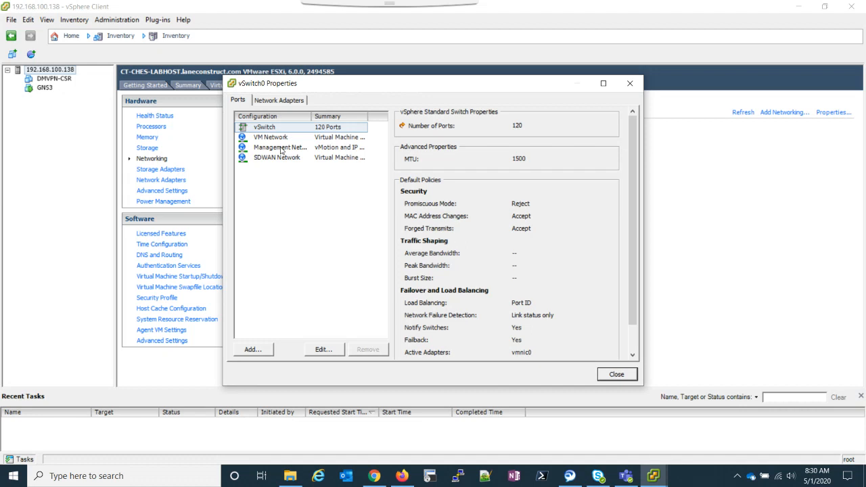
{"action": "left_click", "coordinate": [276, 157]}
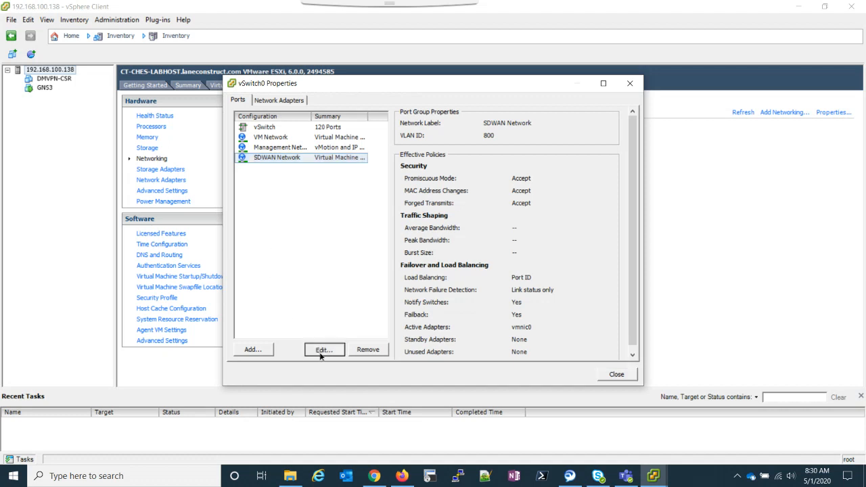
Verify SDWAN Network's Security policies are all Accept, then cancel and close the vSwitch0 properties.
{"action": "left_click", "coordinate": [323, 350]}
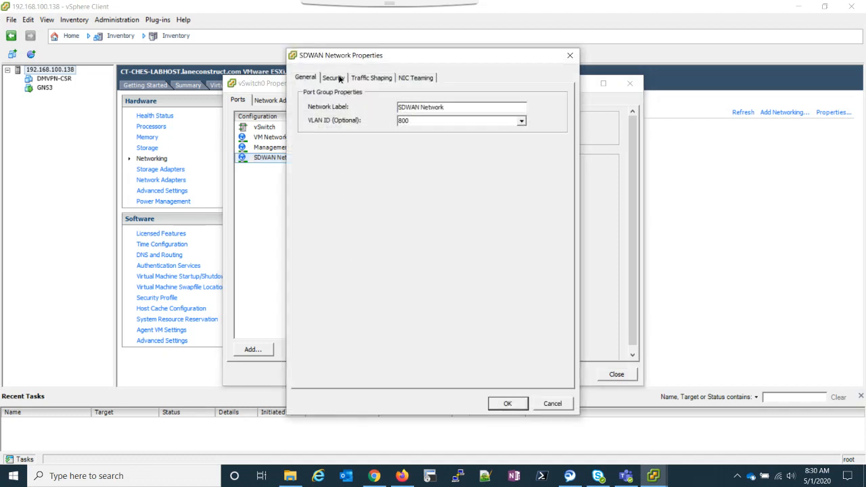
{"action": "left_click", "coordinate": [333, 77]}
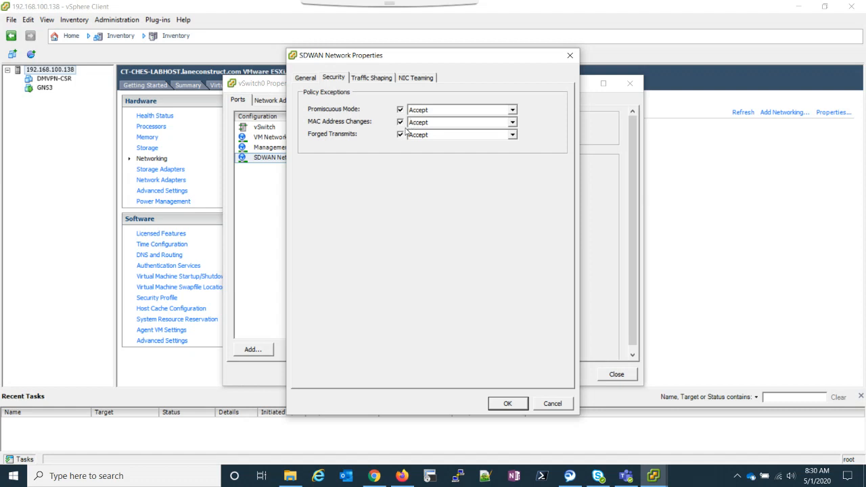
{"action": "mouse_move", "coordinate": [407, 130]}
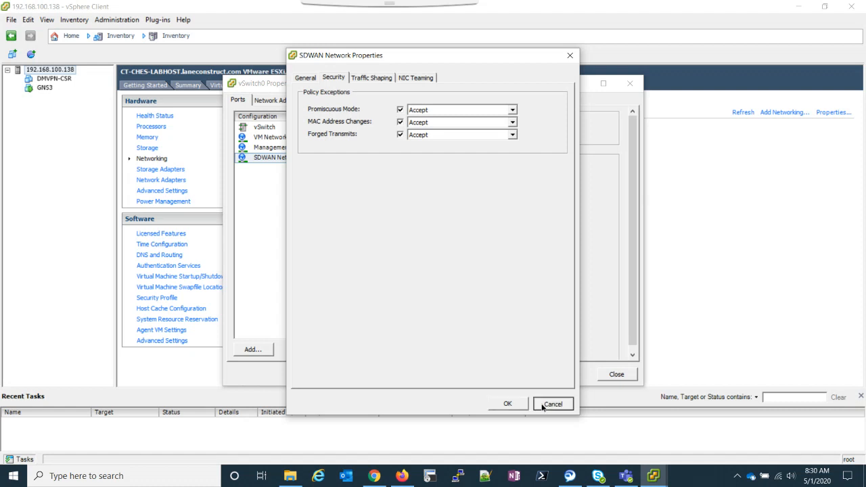
{"action": "left_click", "coordinate": [552, 403]}
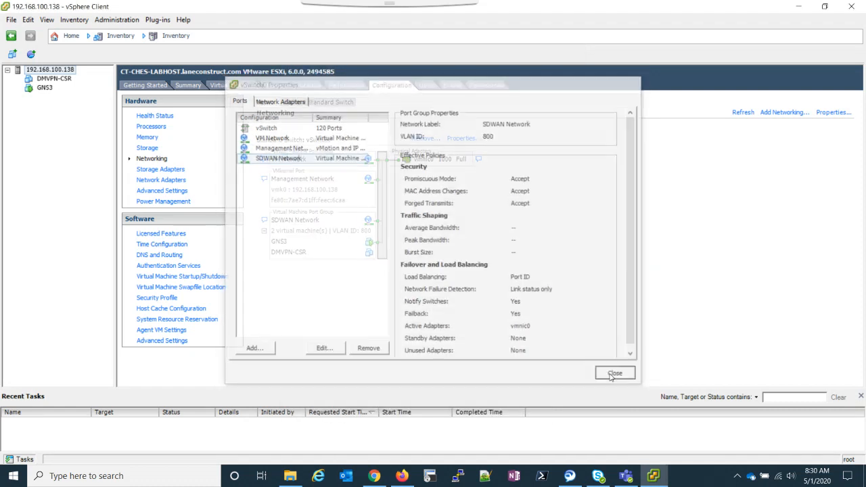
{"action": "left_click", "coordinate": [614, 374]}
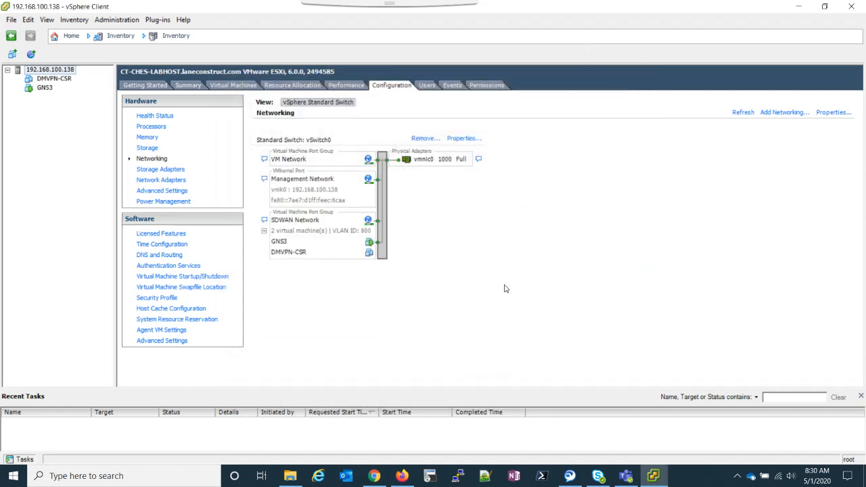